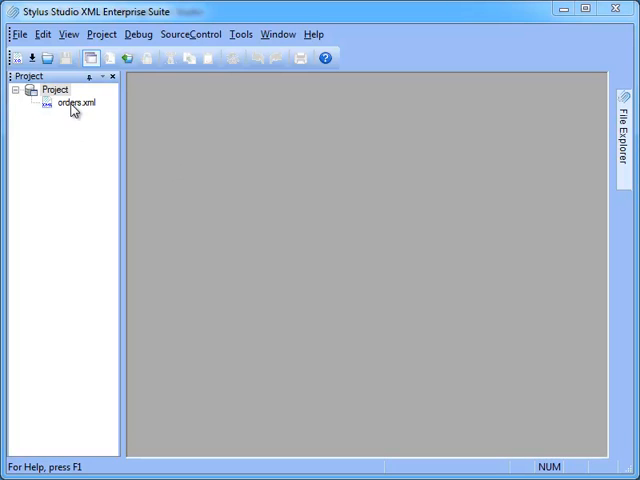
# Step: Open orders.xml from the project to view its customer and order data
pyautogui.click(35, 33)
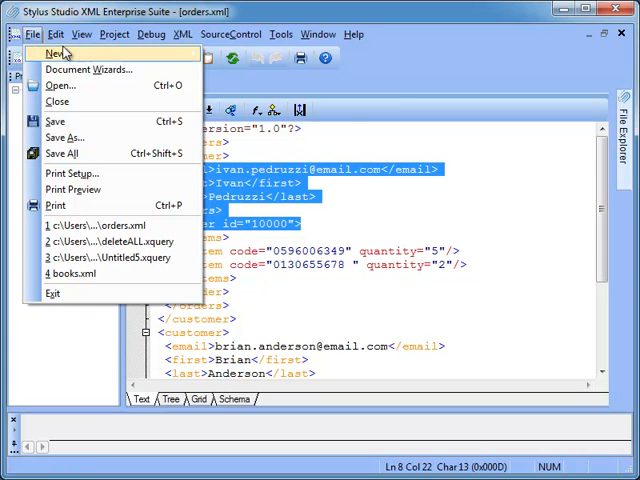
# Step: Create a new Untitled1.xquery file, opening on the empty Mapper tab
pyautogui.click(57, 53)
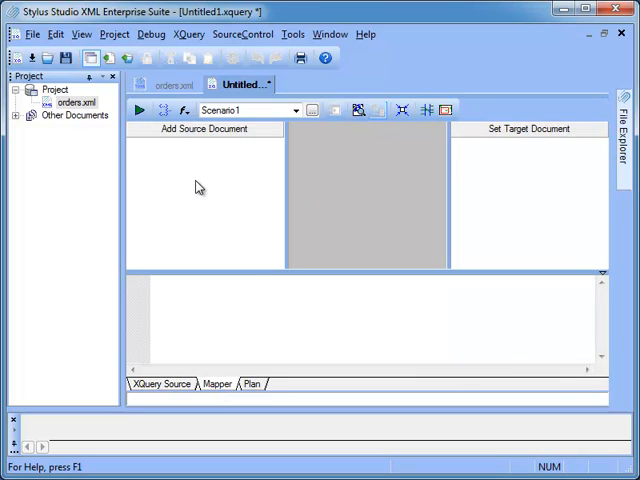